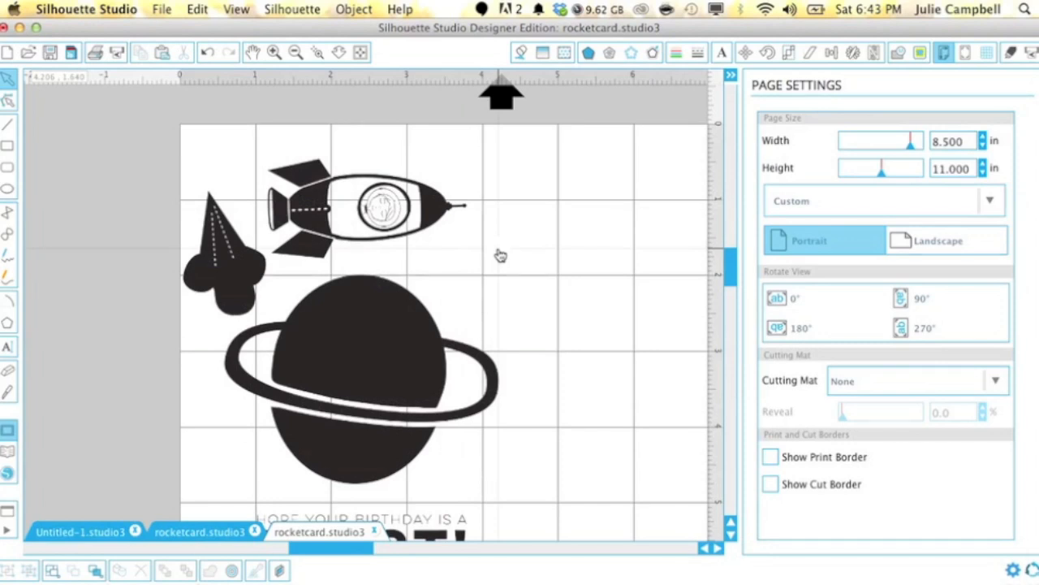
Mark the artwork as the trace area, turn off High Pass Filter and raise Threshold to about 72%
click(919, 52)
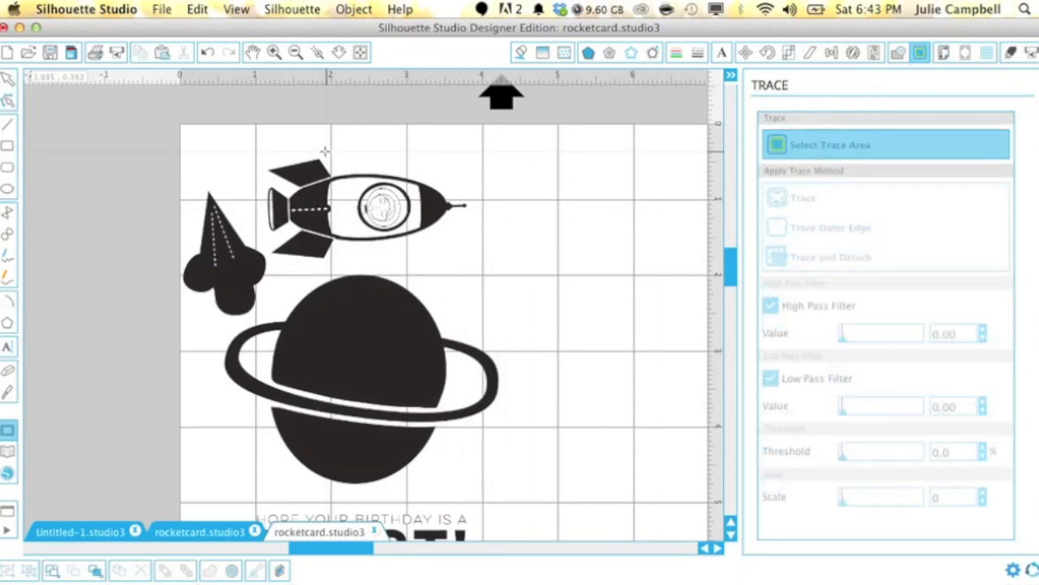
drag(166, 117, 398, 431)
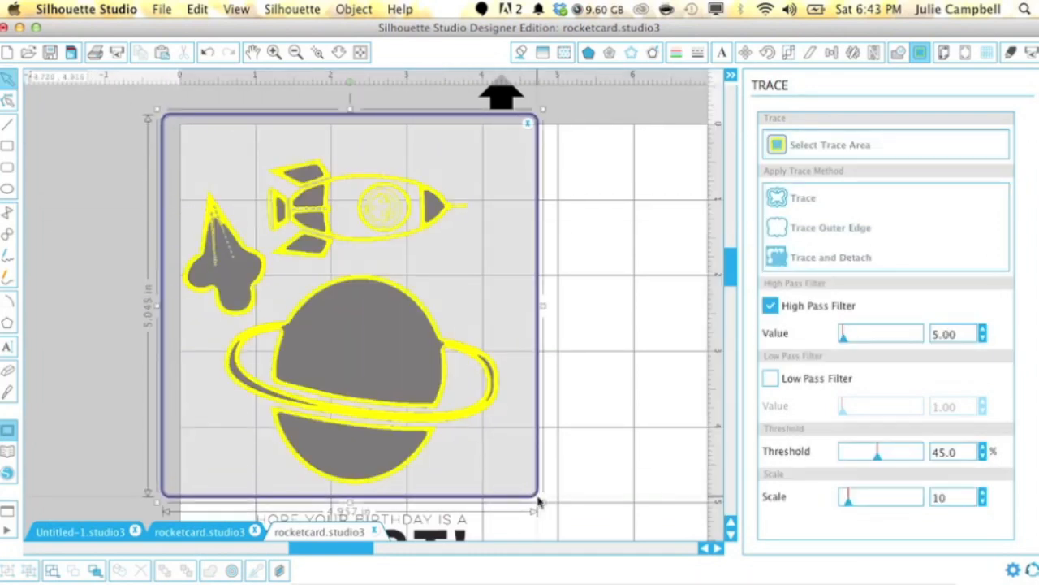
click(770, 306)
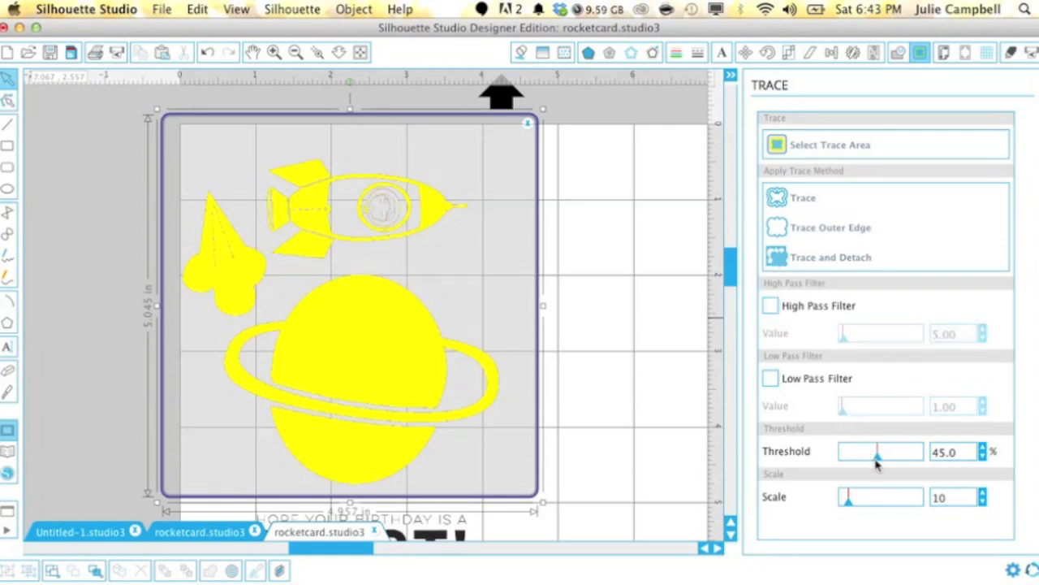
drag(877, 451, 907, 452)
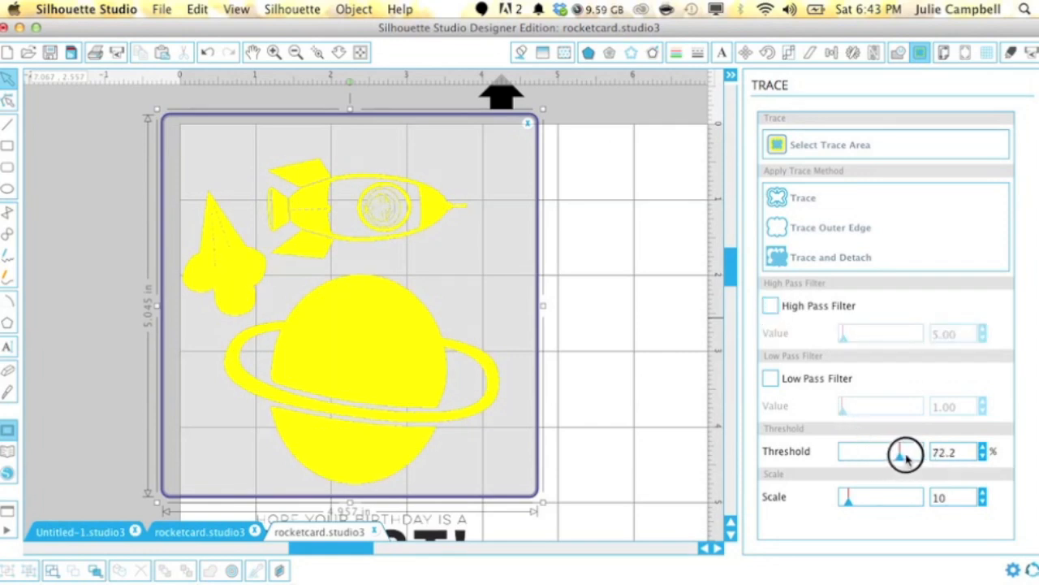
drag(903, 451, 926, 452)
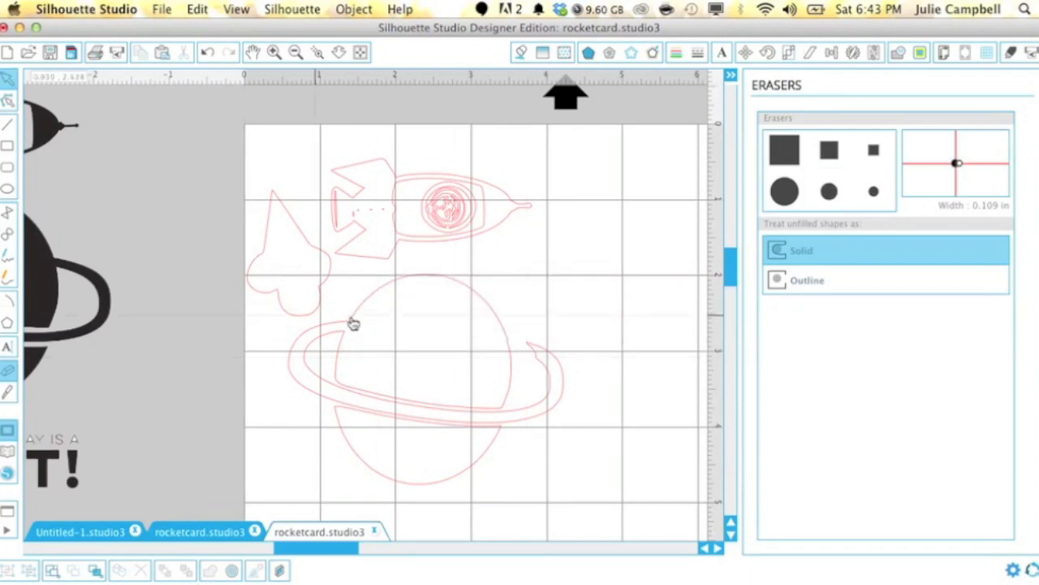
Erase the ring lines around the planet with the larger eraser, leaving a plain round outline
click(829, 192)
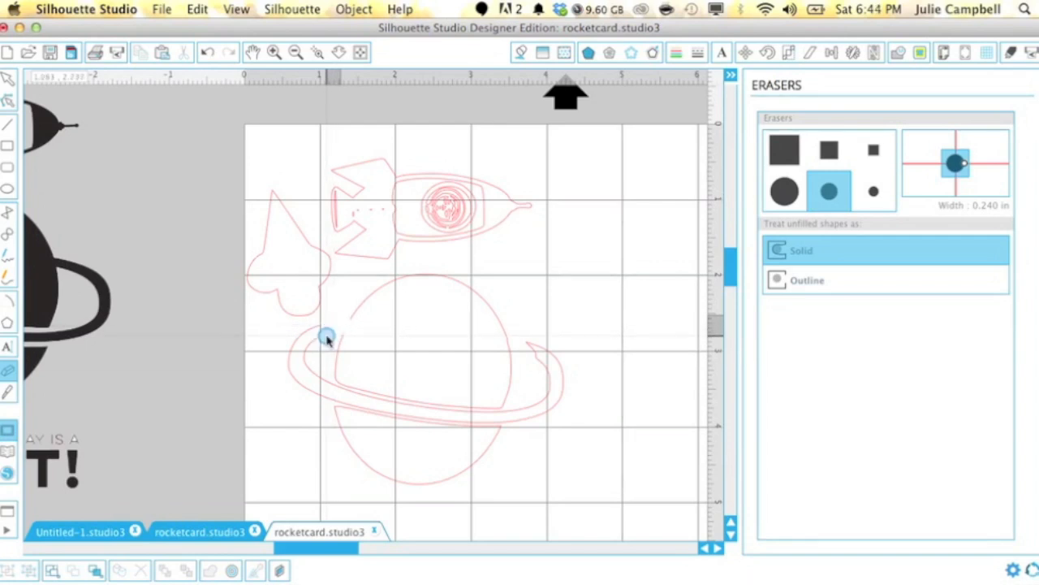
click(829, 191)
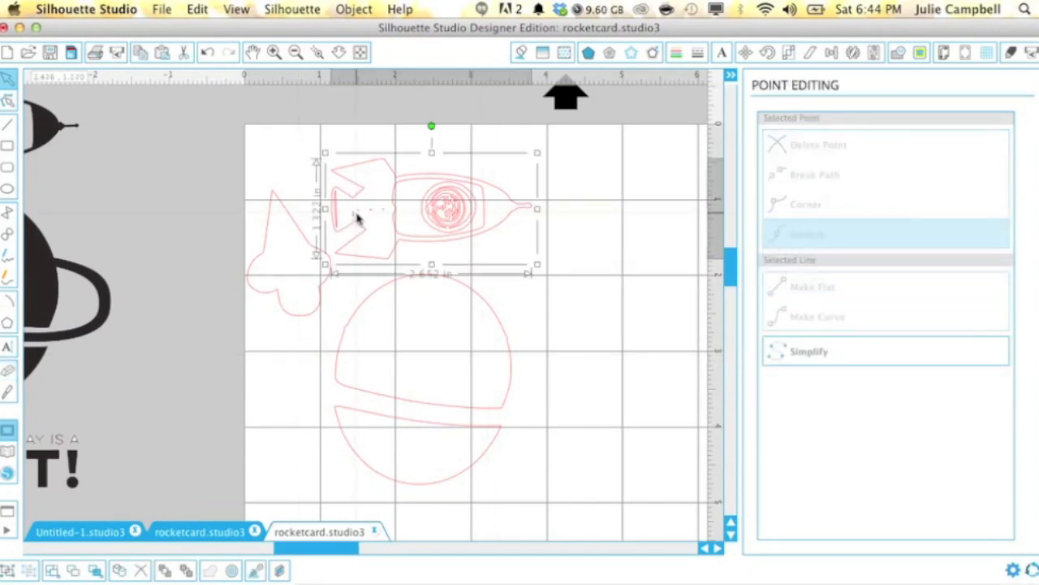
Delete the rocket's window and dash details and convert its outline to a path, then pick out the small fin piece
drag(357, 219, 528, 228)
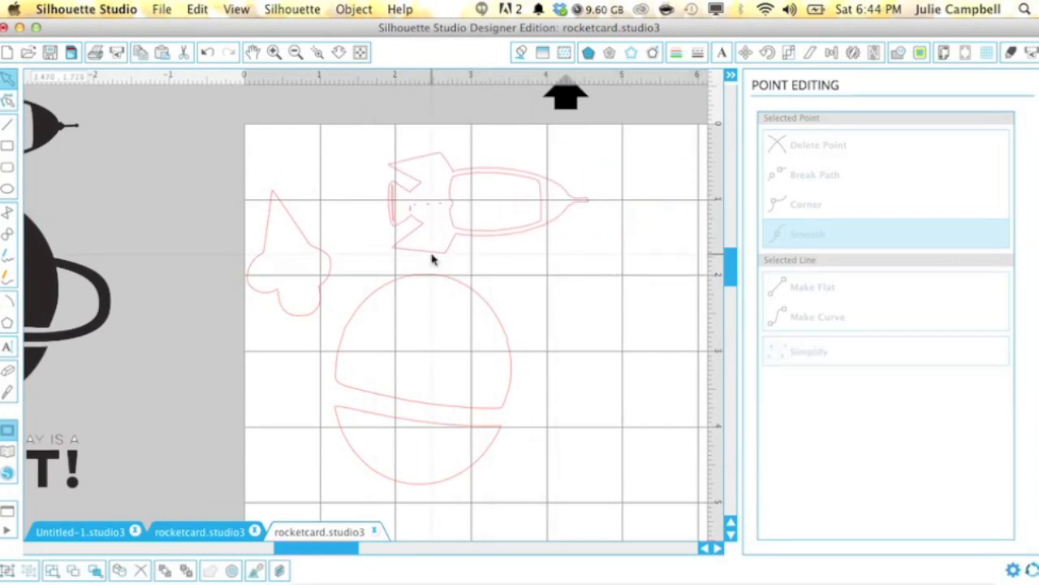
click(403, 181)
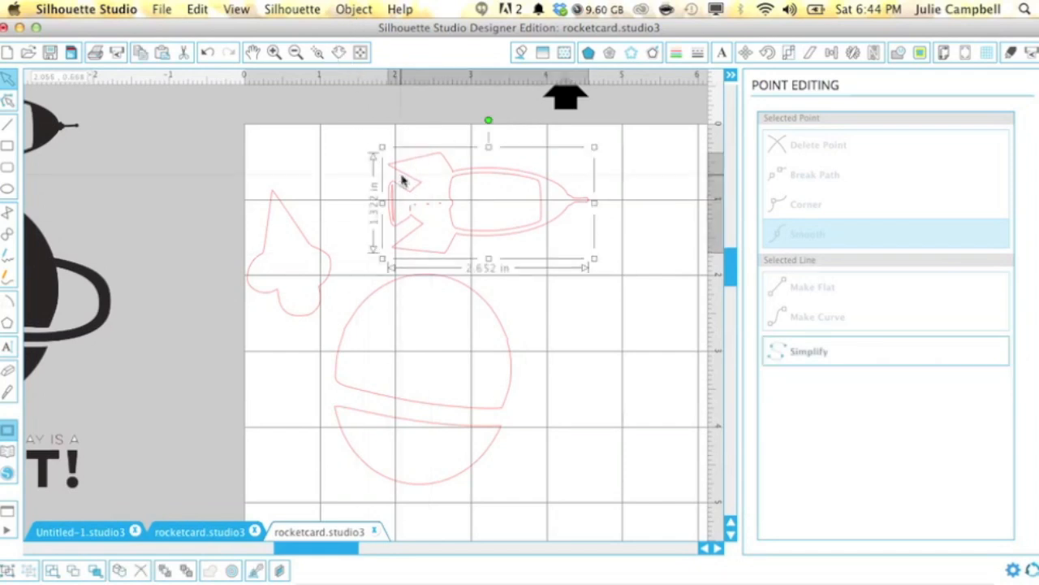
click(354, 10)
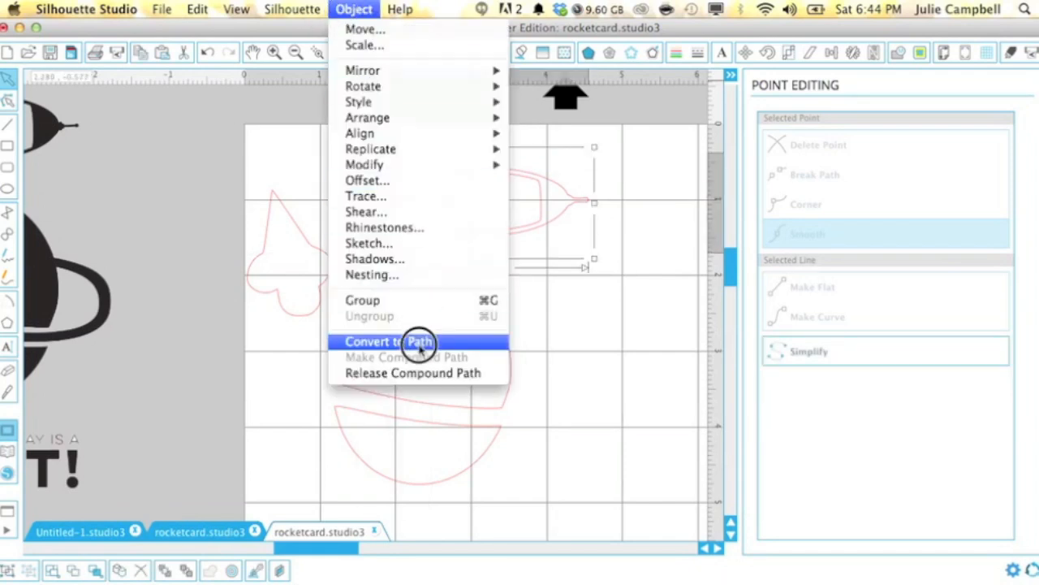
click(413, 341)
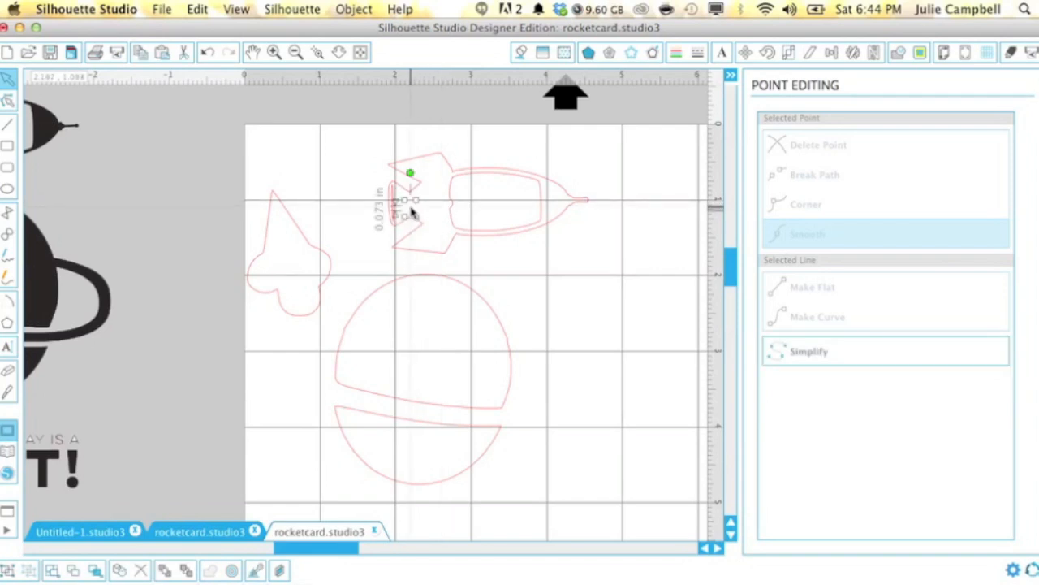
drag(409, 173, 393, 153)
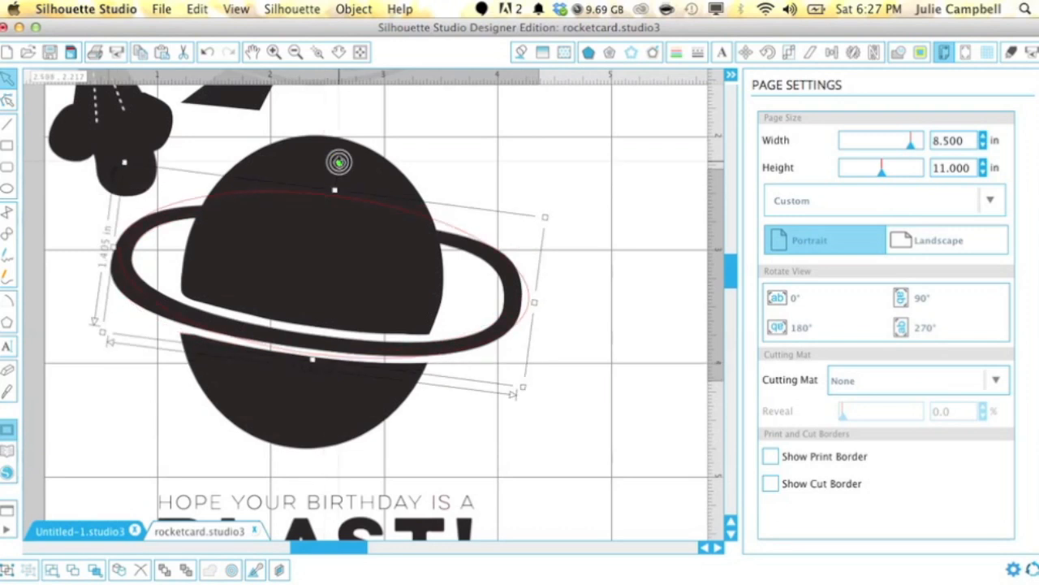
Point-edit the ellipse outlines, dragging points and handles so they hug the planet ring's edges
click(9, 101)
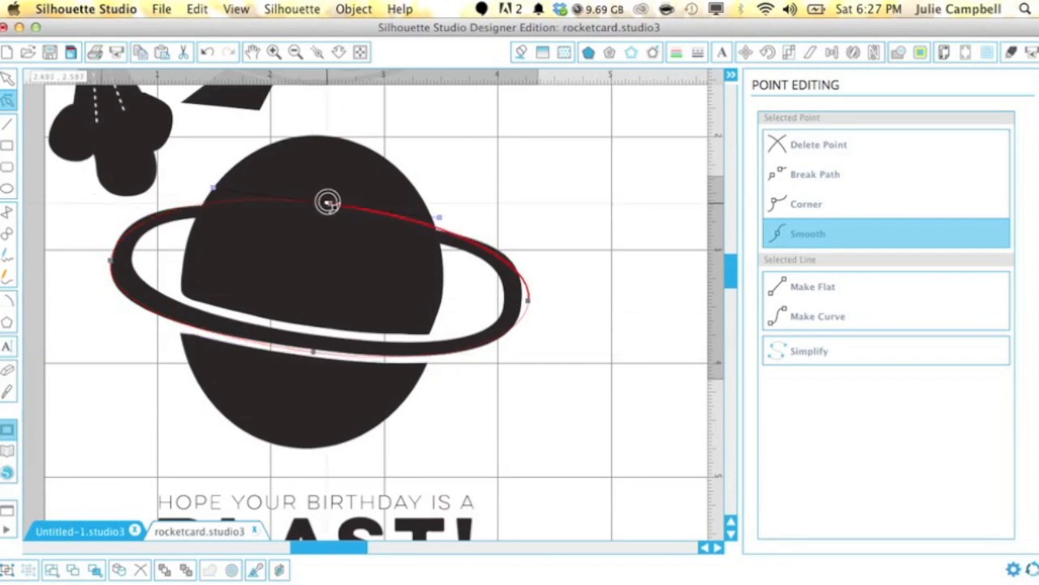
drag(328, 201, 150, 231)
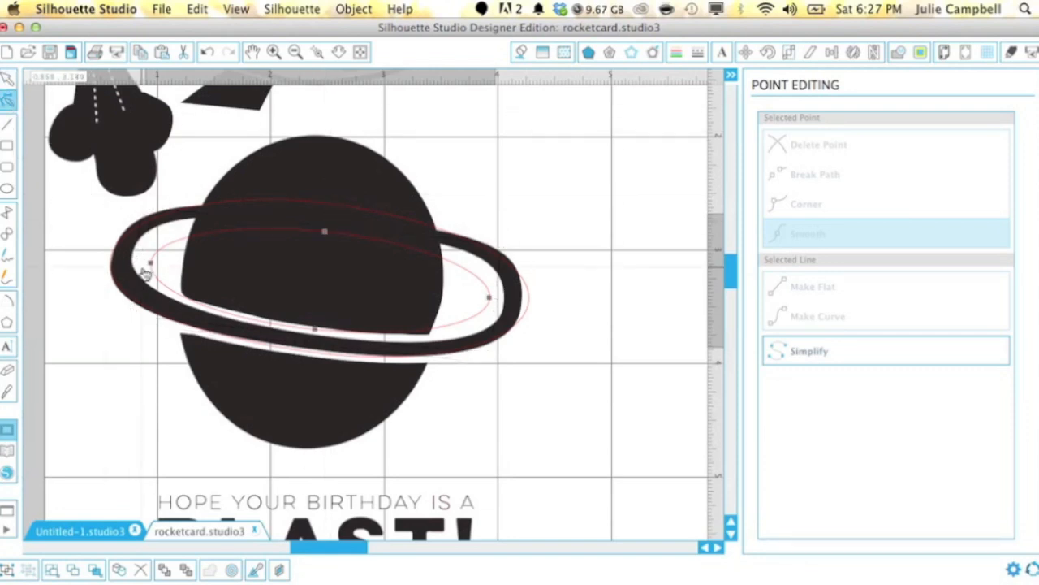
click(147, 273)
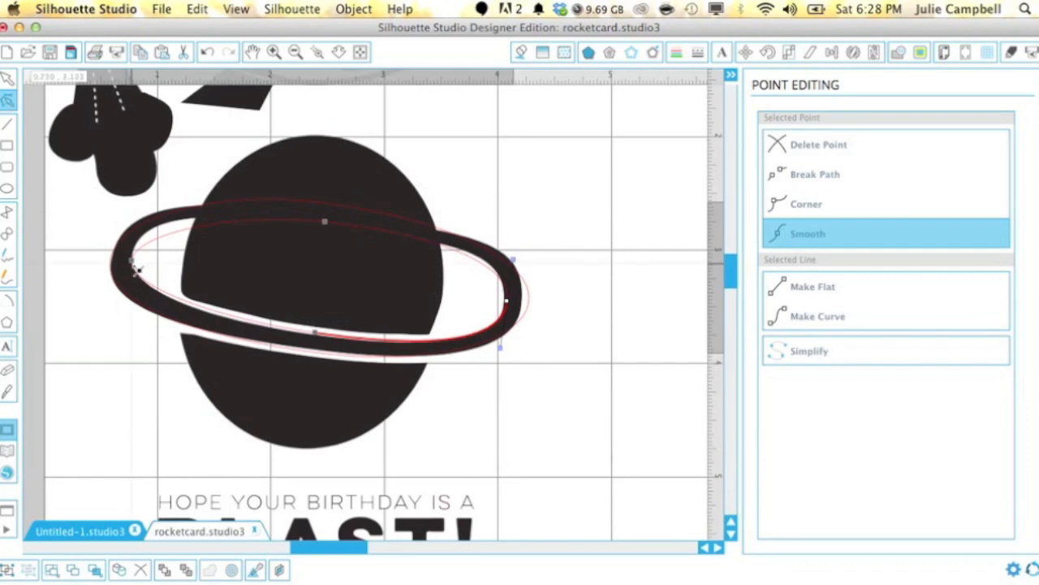
drag(138, 268, 140, 221)
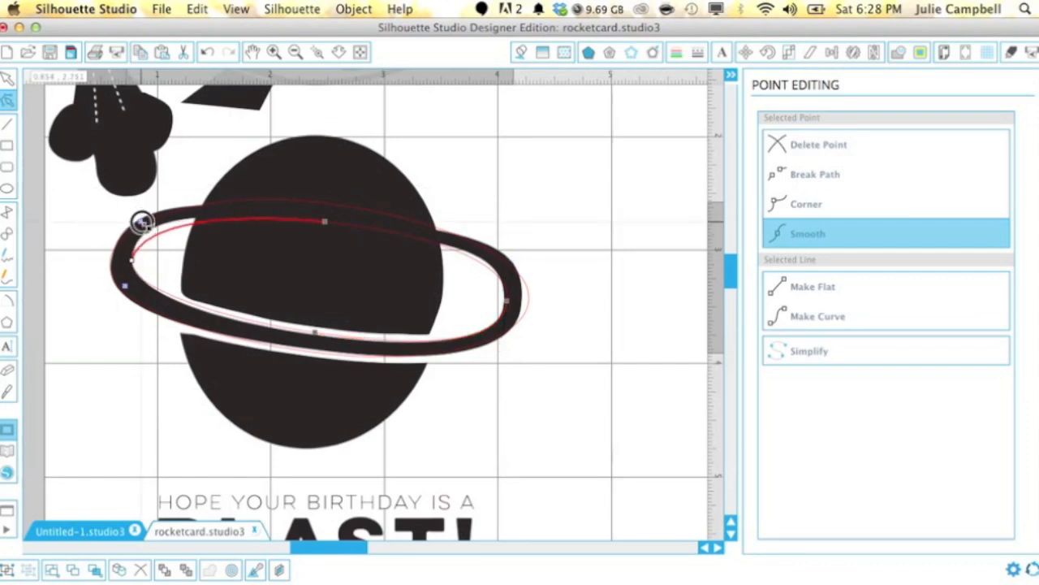
click(296, 52)
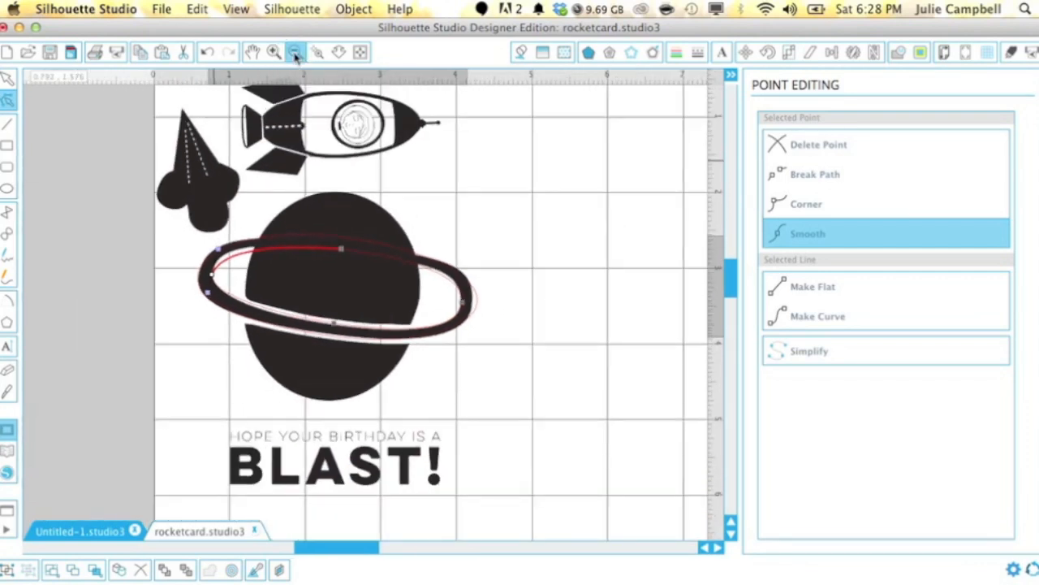
Zoom in and reshape the inner ring ellipse's curve and handle to follow the ring
click(296, 52)
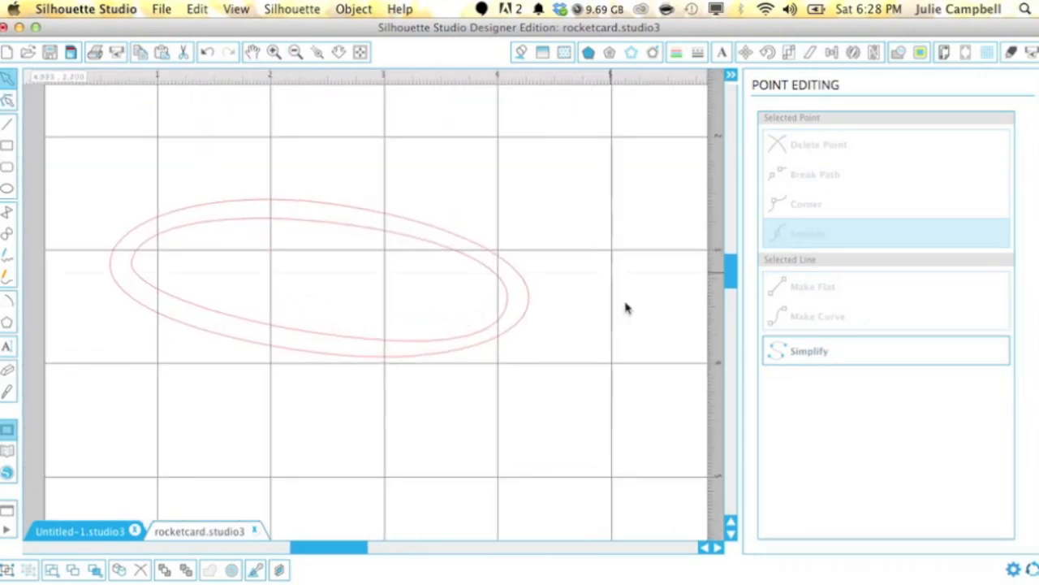
click(516, 309)
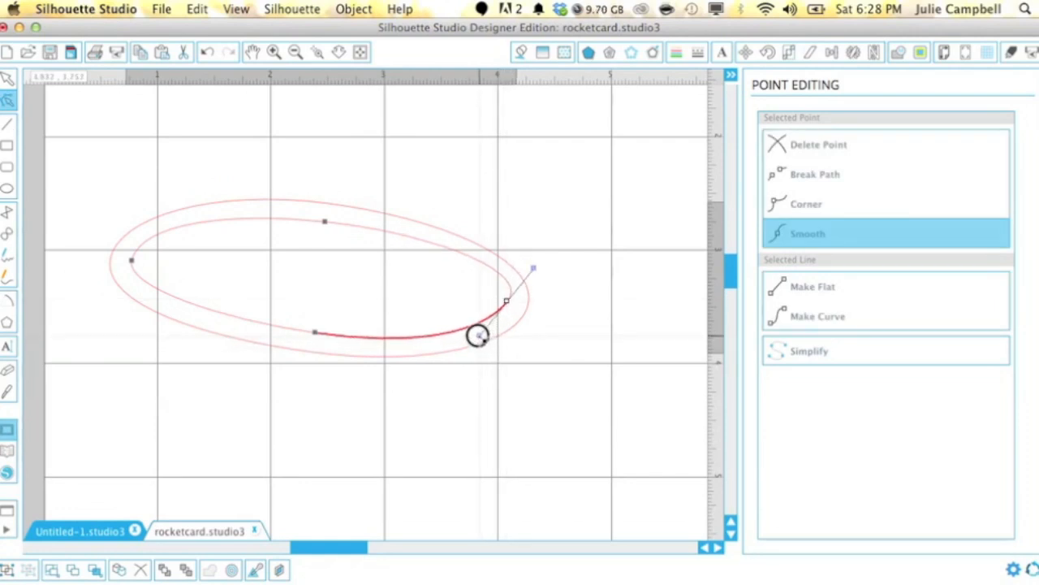
drag(477, 334, 513, 268)
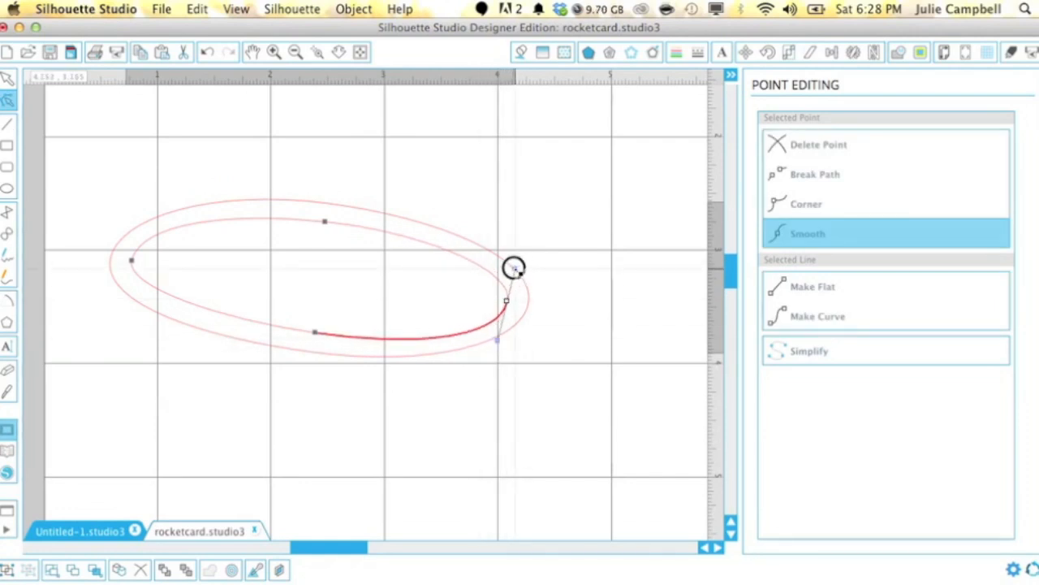
drag(514, 268, 497, 340)
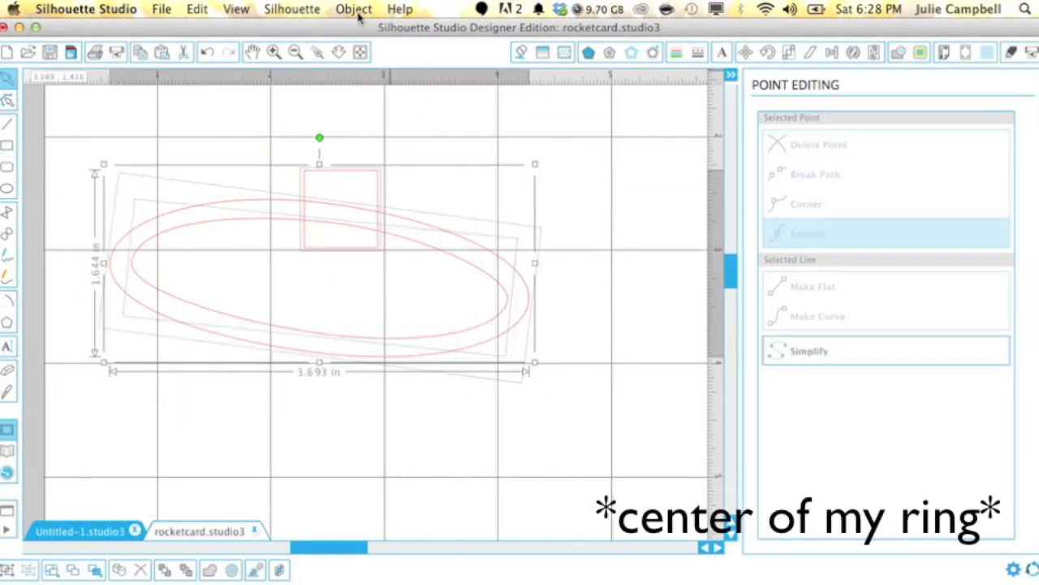
Subtract the small rectangle from the ring to leave an opening through its top edge
click(354, 10)
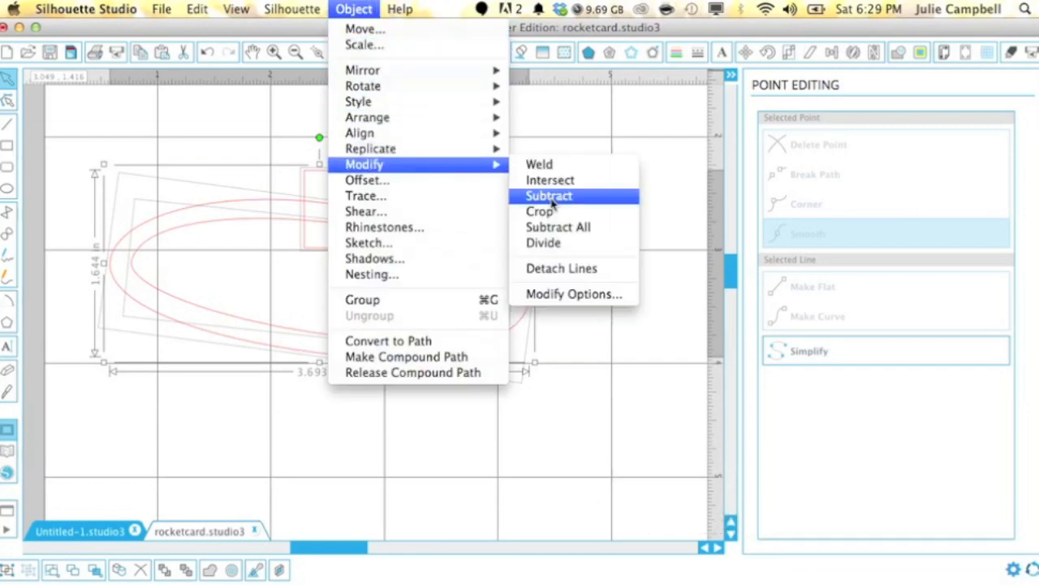
click(549, 195)
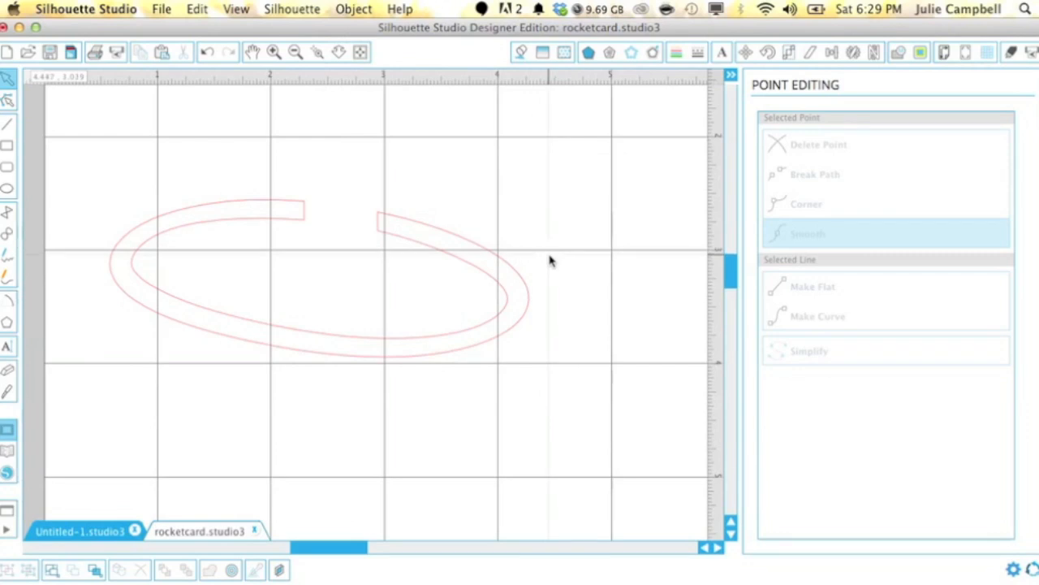
click(296, 50)
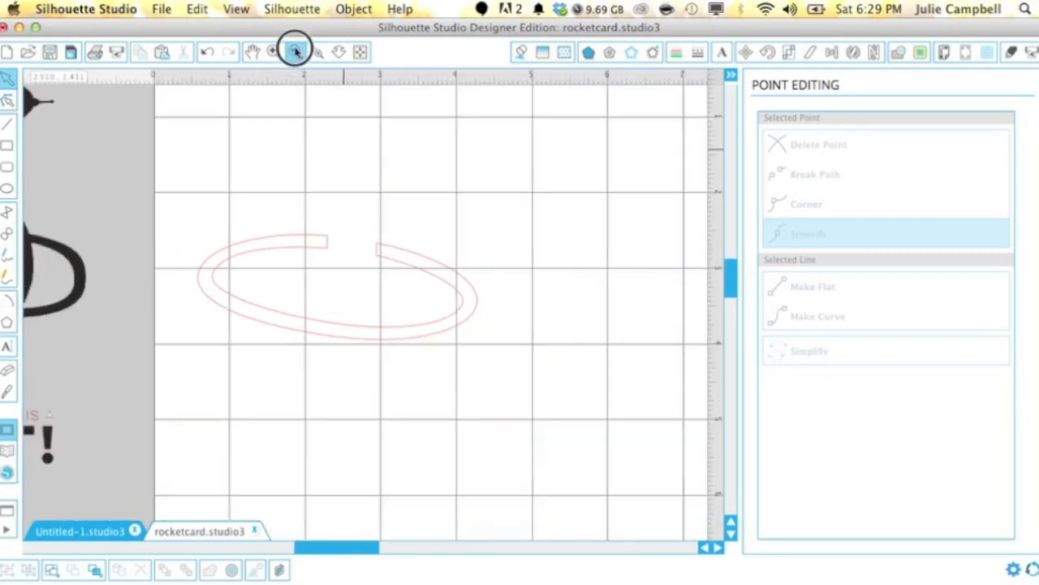
Draw a rectangle beside the ring and size it to 4.000 by 5.25 inches in the Scale panel
click(296, 50)
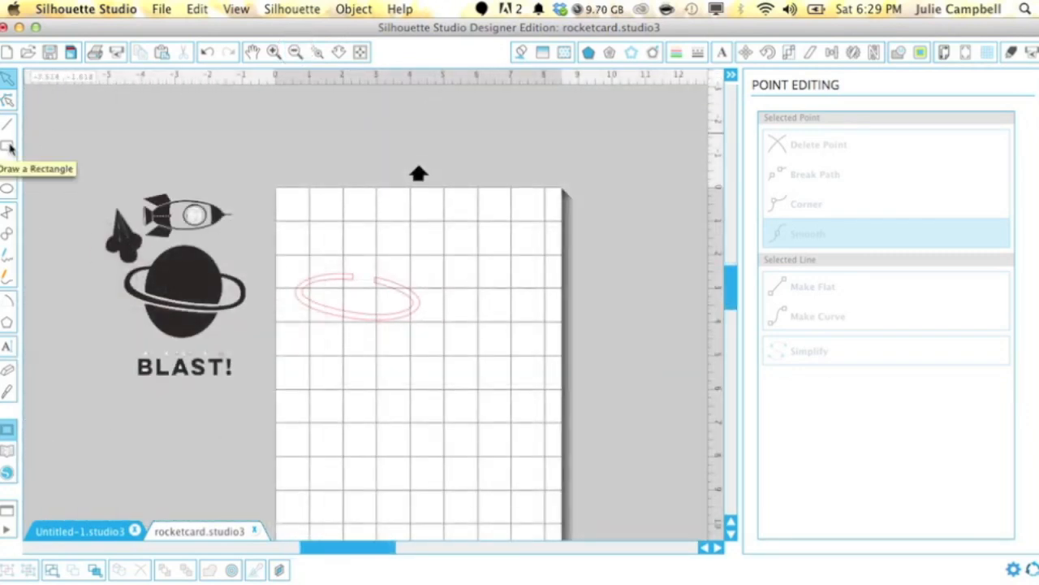
drag(432, 231, 526, 380)
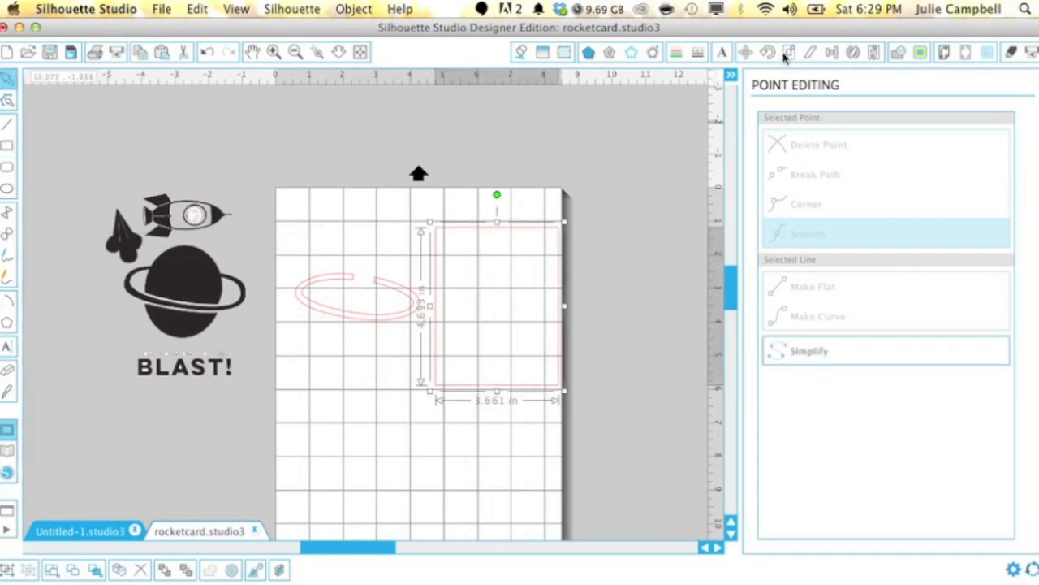
click(788, 52)
text(4.000)
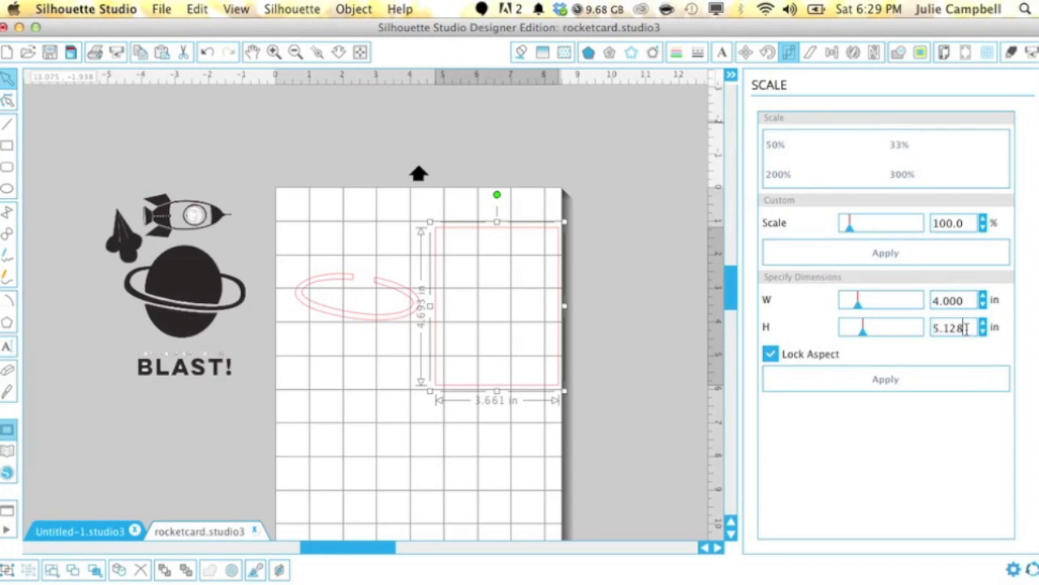
click(770, 354)
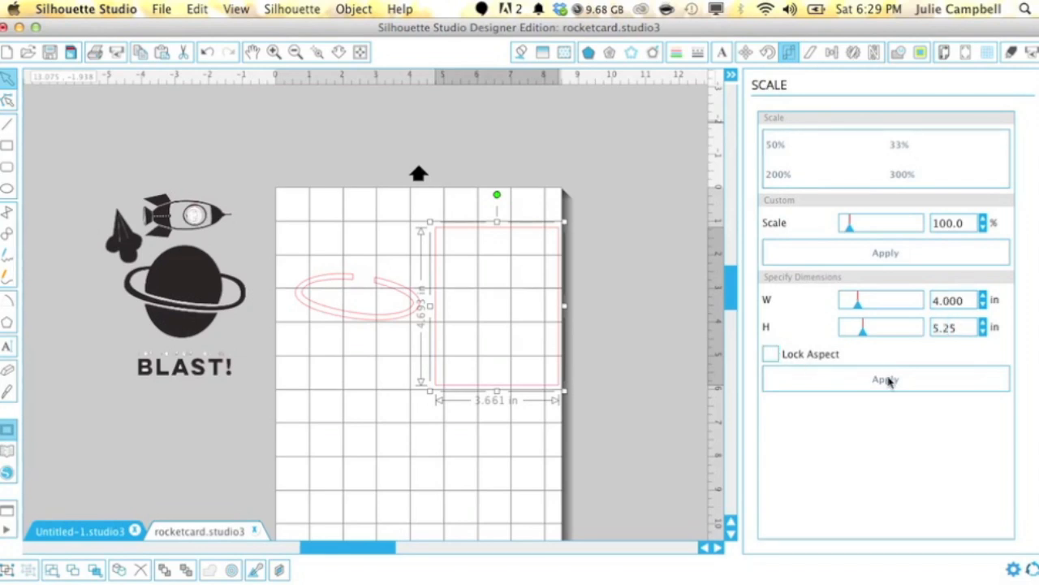